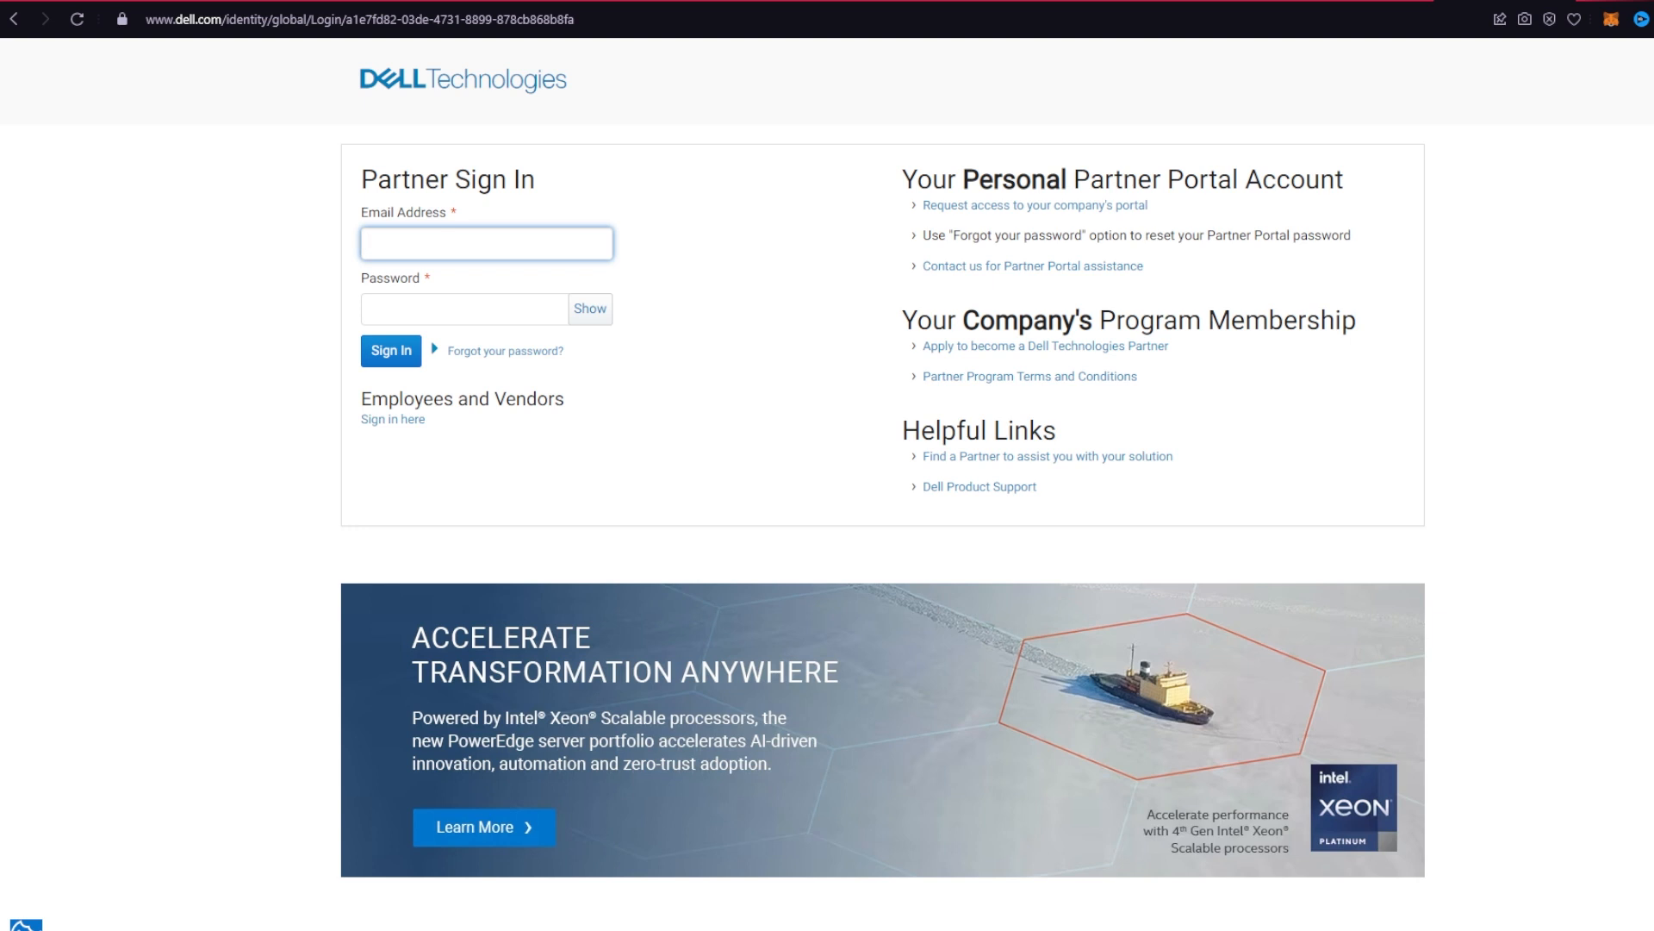
# Select the Email Address field on the Partner Sign In form to begin entering credentials
pyautogui.click(486, 243)
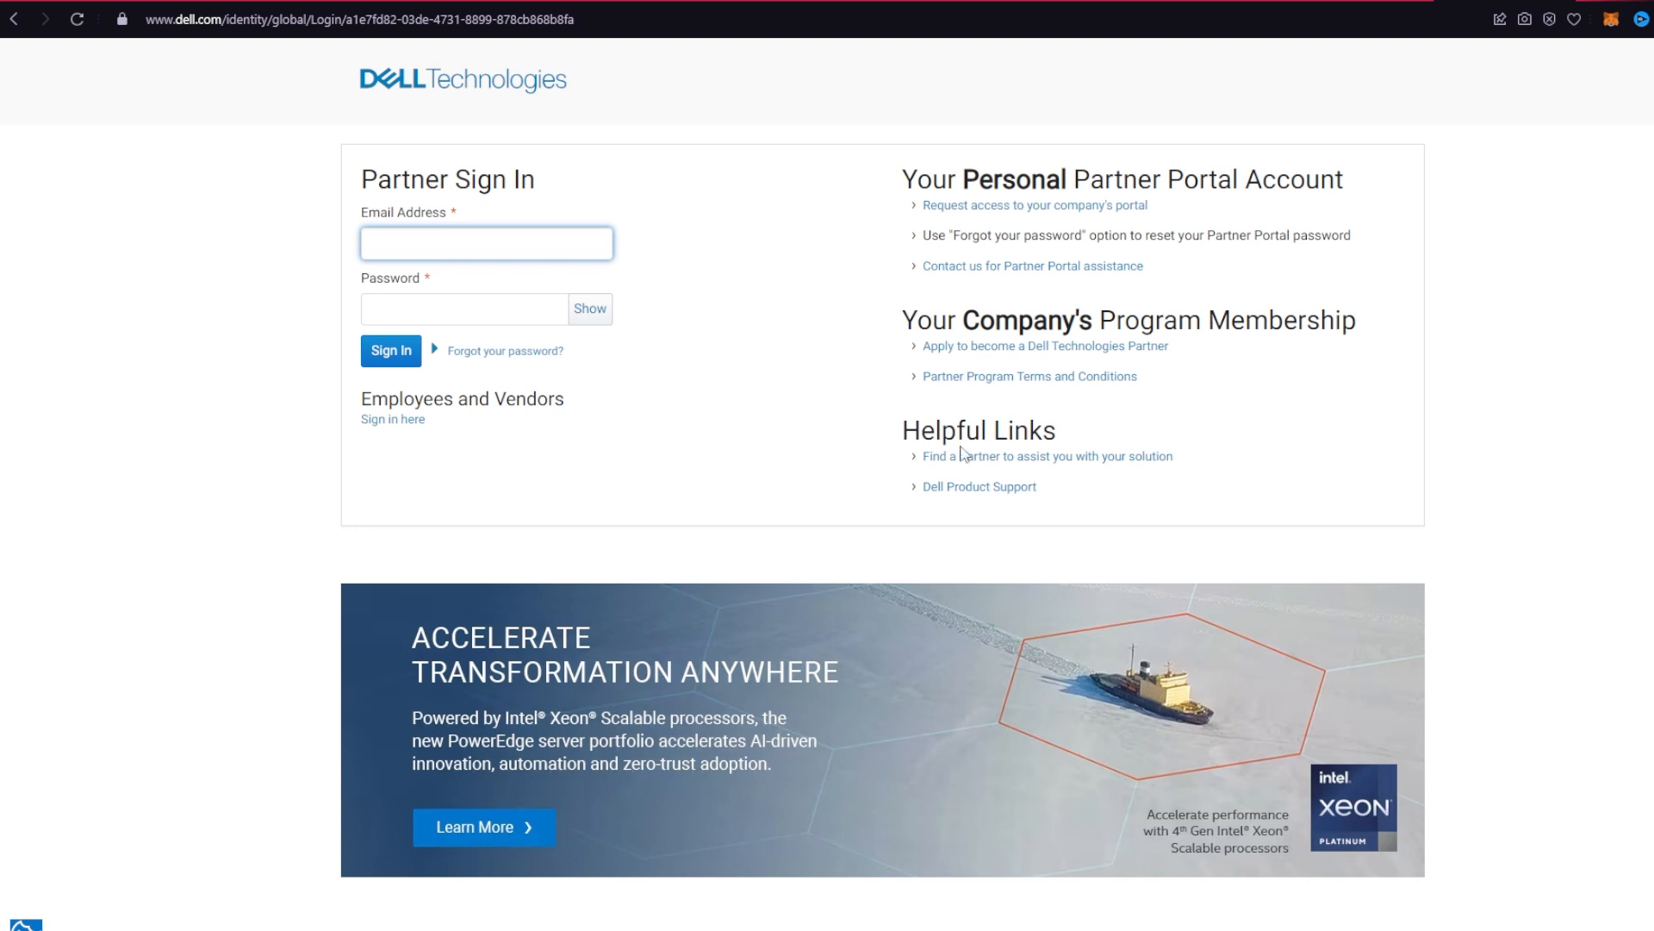
pyautogui.click(485, 244)
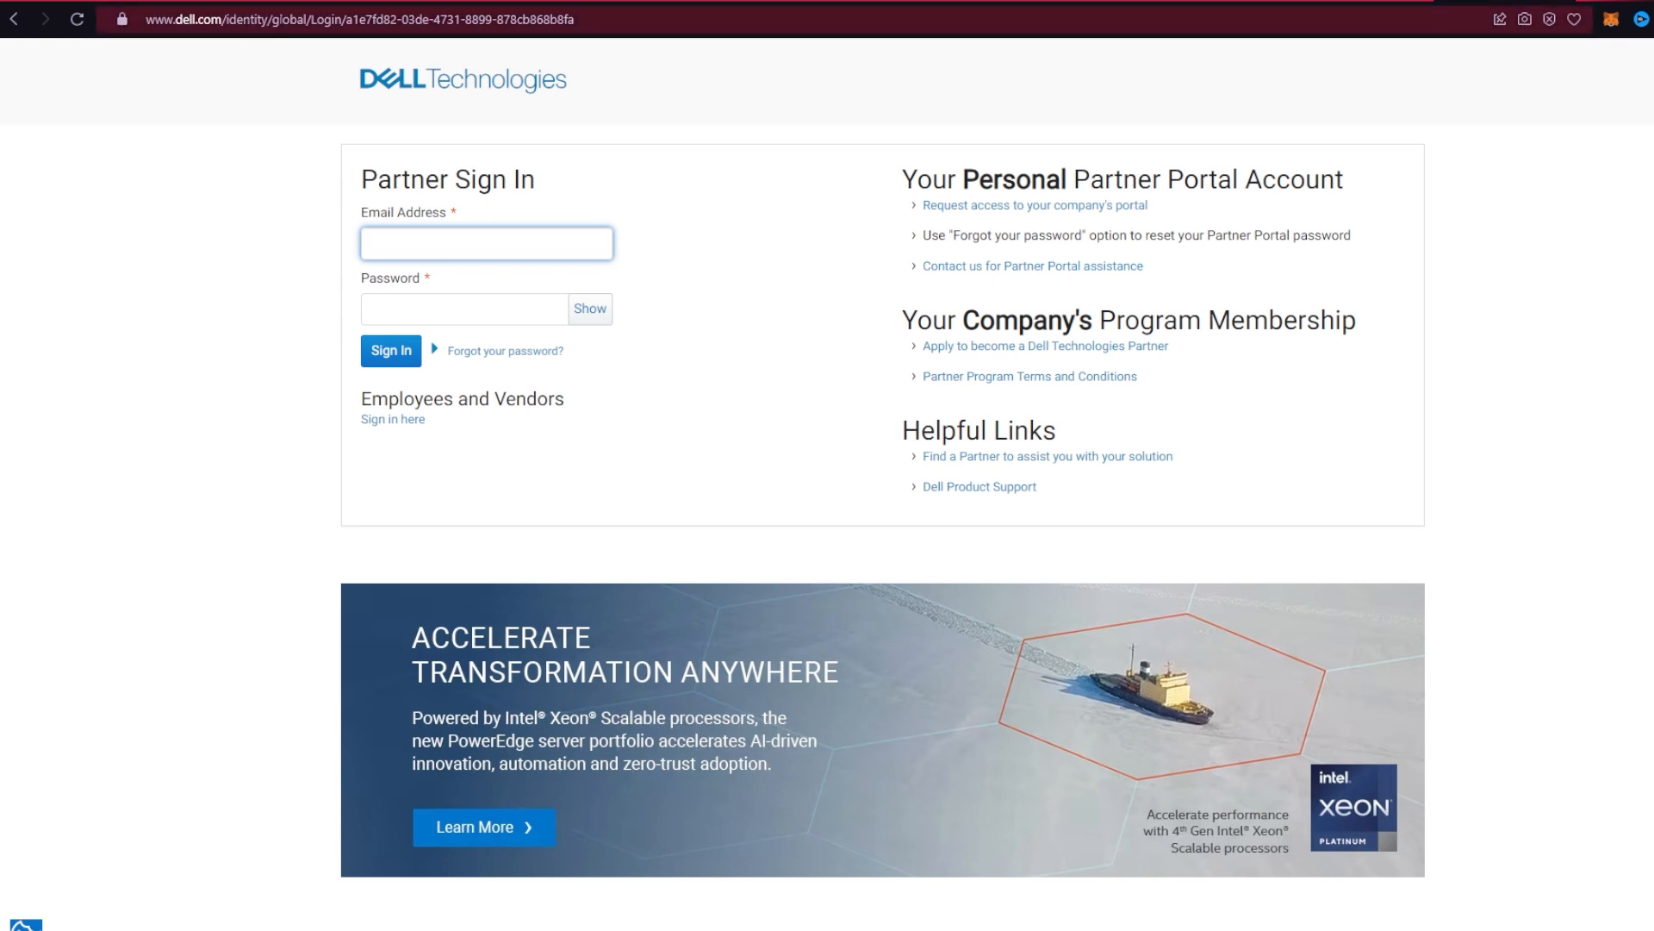
pyautogui.moveTo(758, 254)
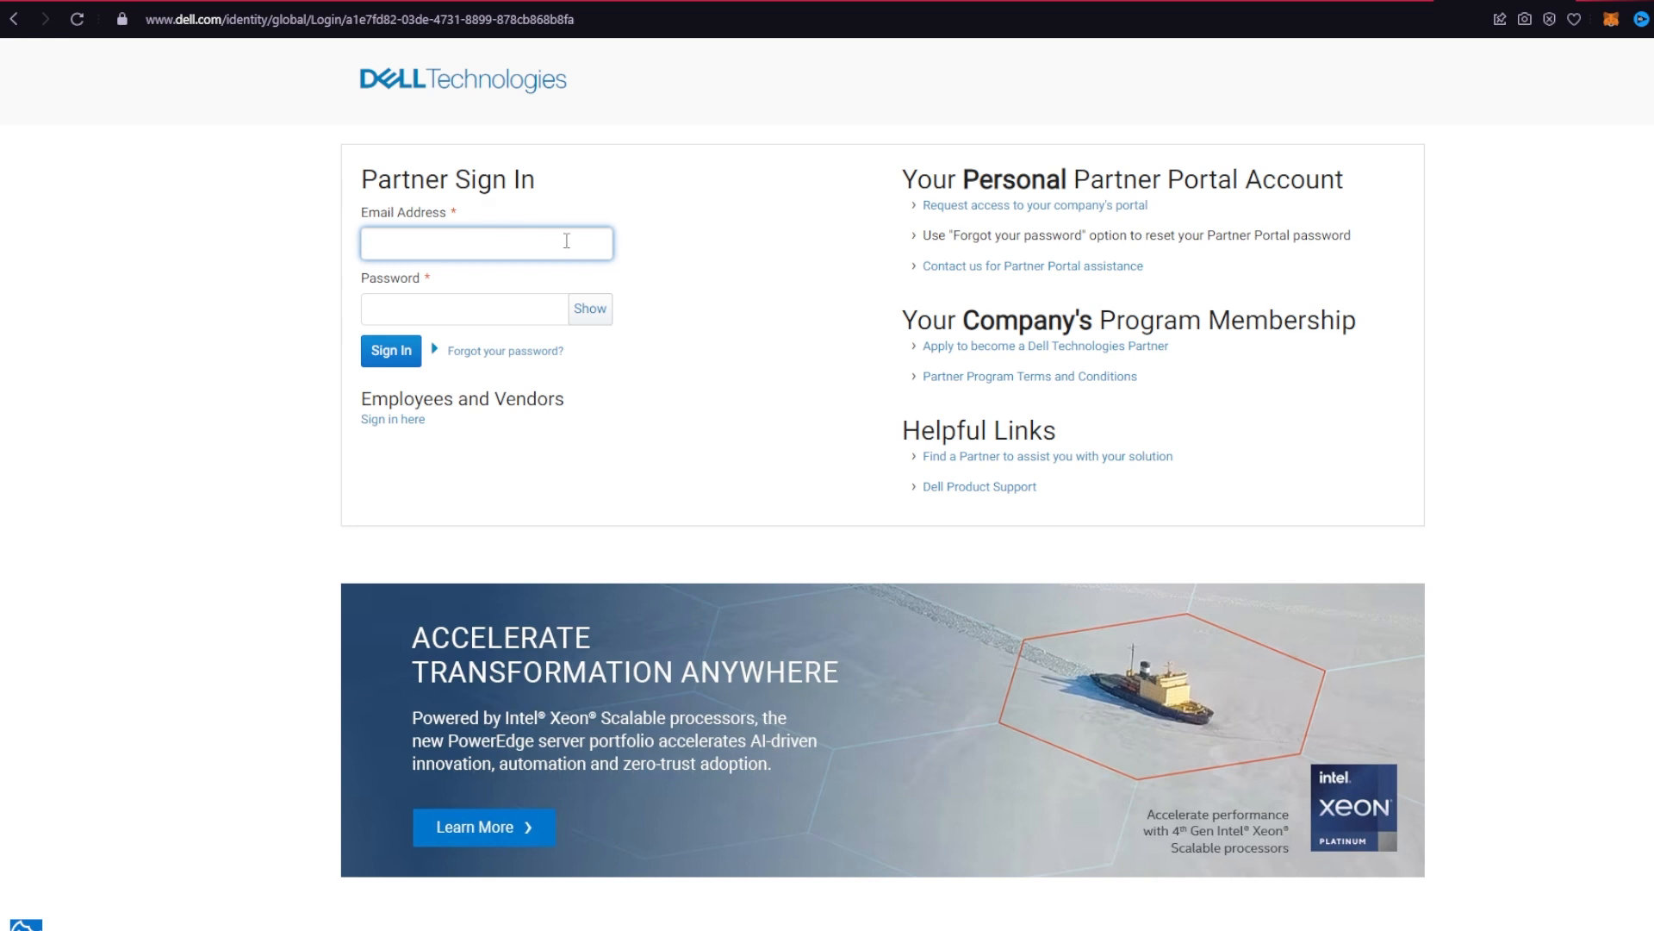
pyautogui.moveTo(451, 234)
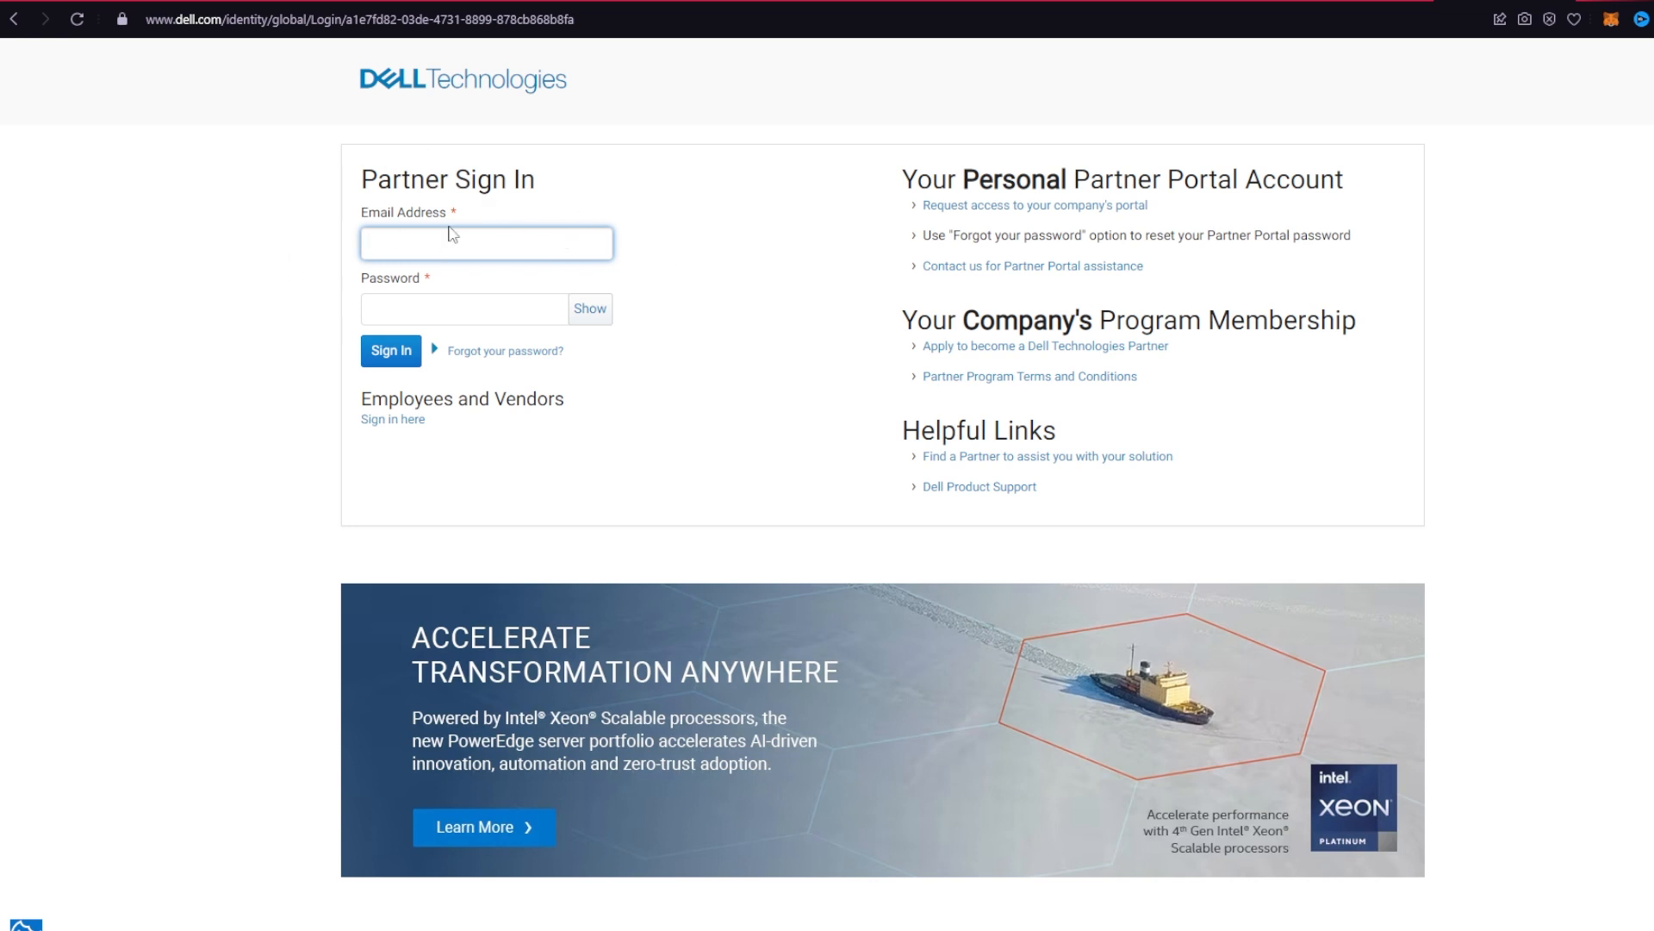
pyautogui.click(485, 243)
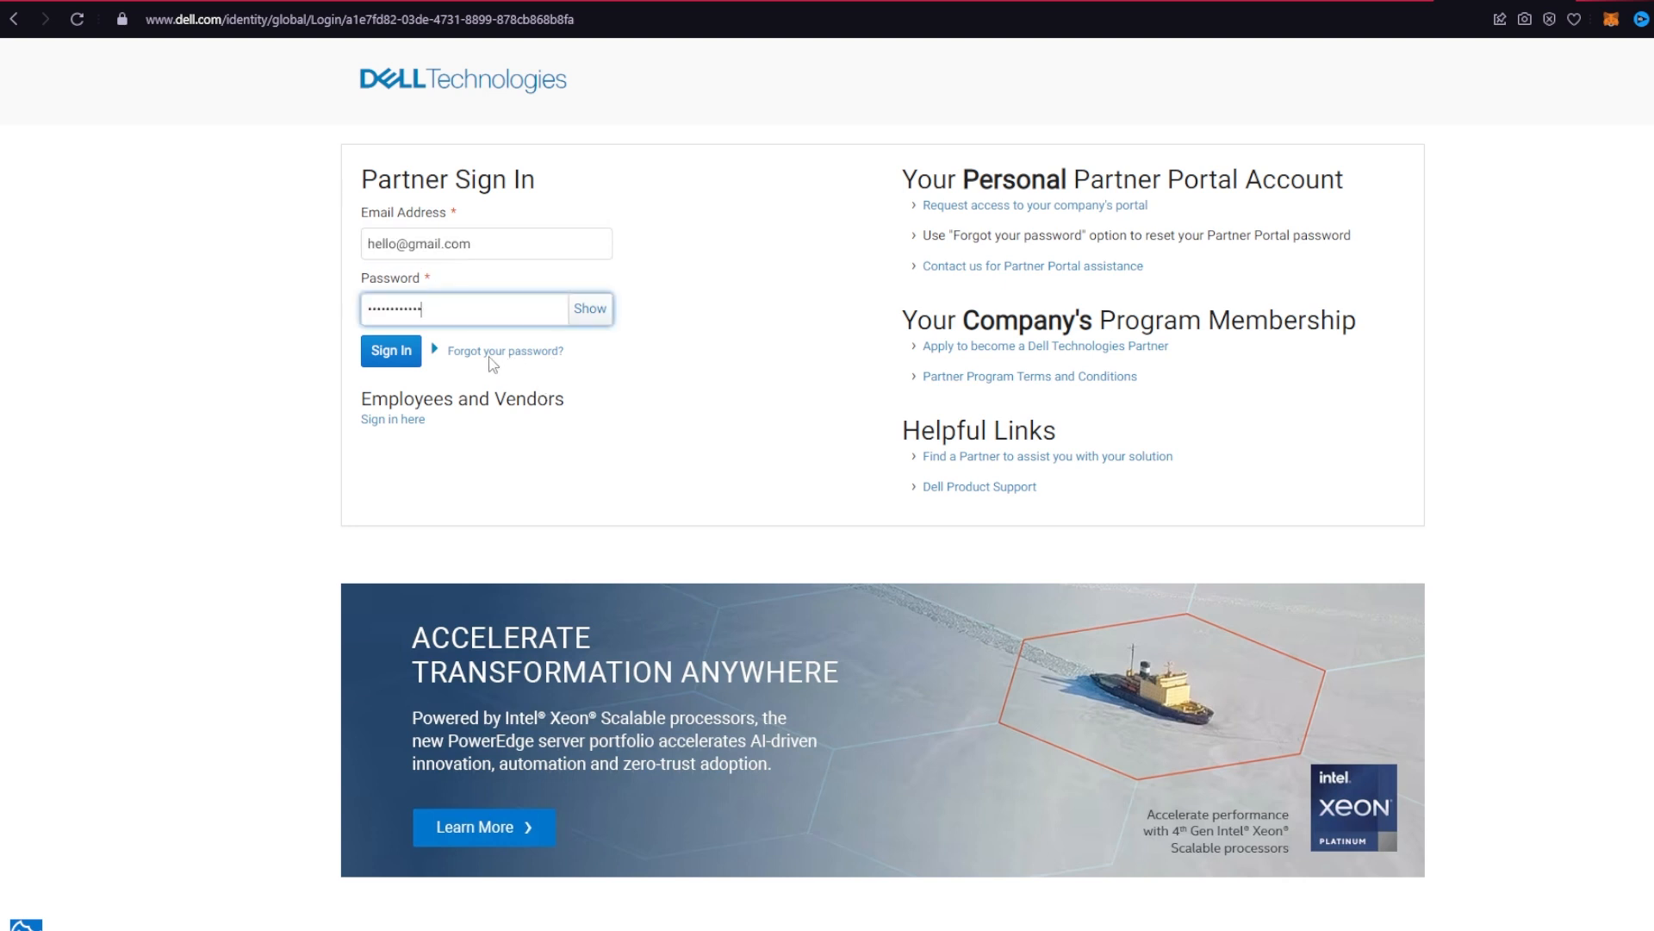
pyautogui.moveTo(526, 360)
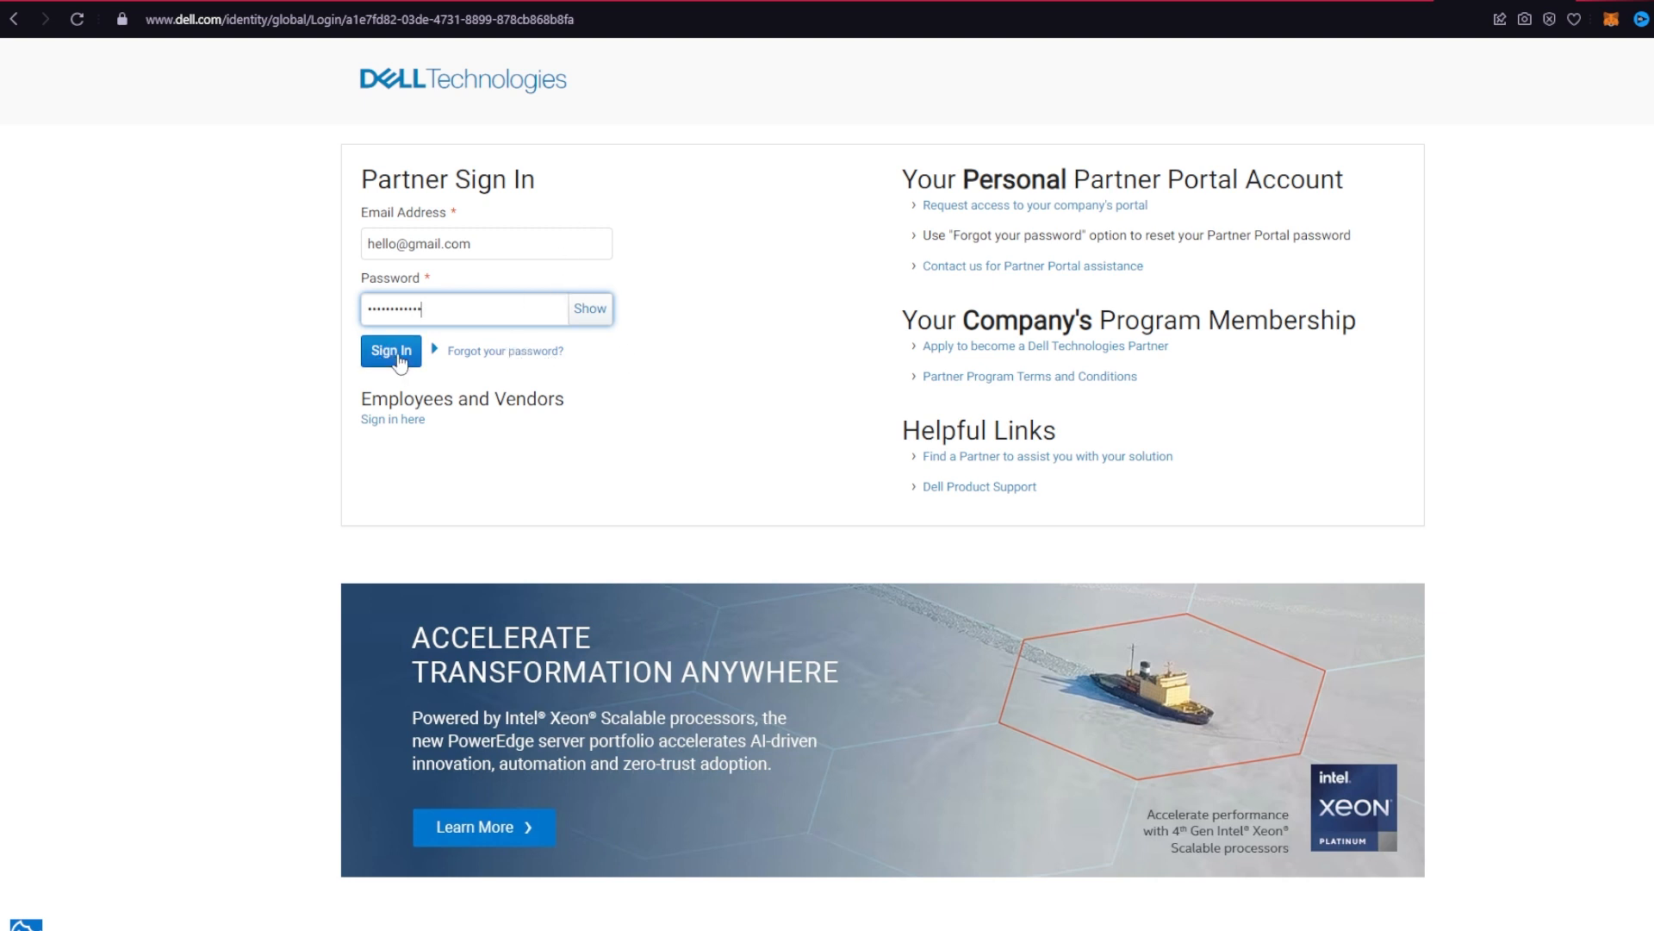
pyautogui.moveTo(390, 351)
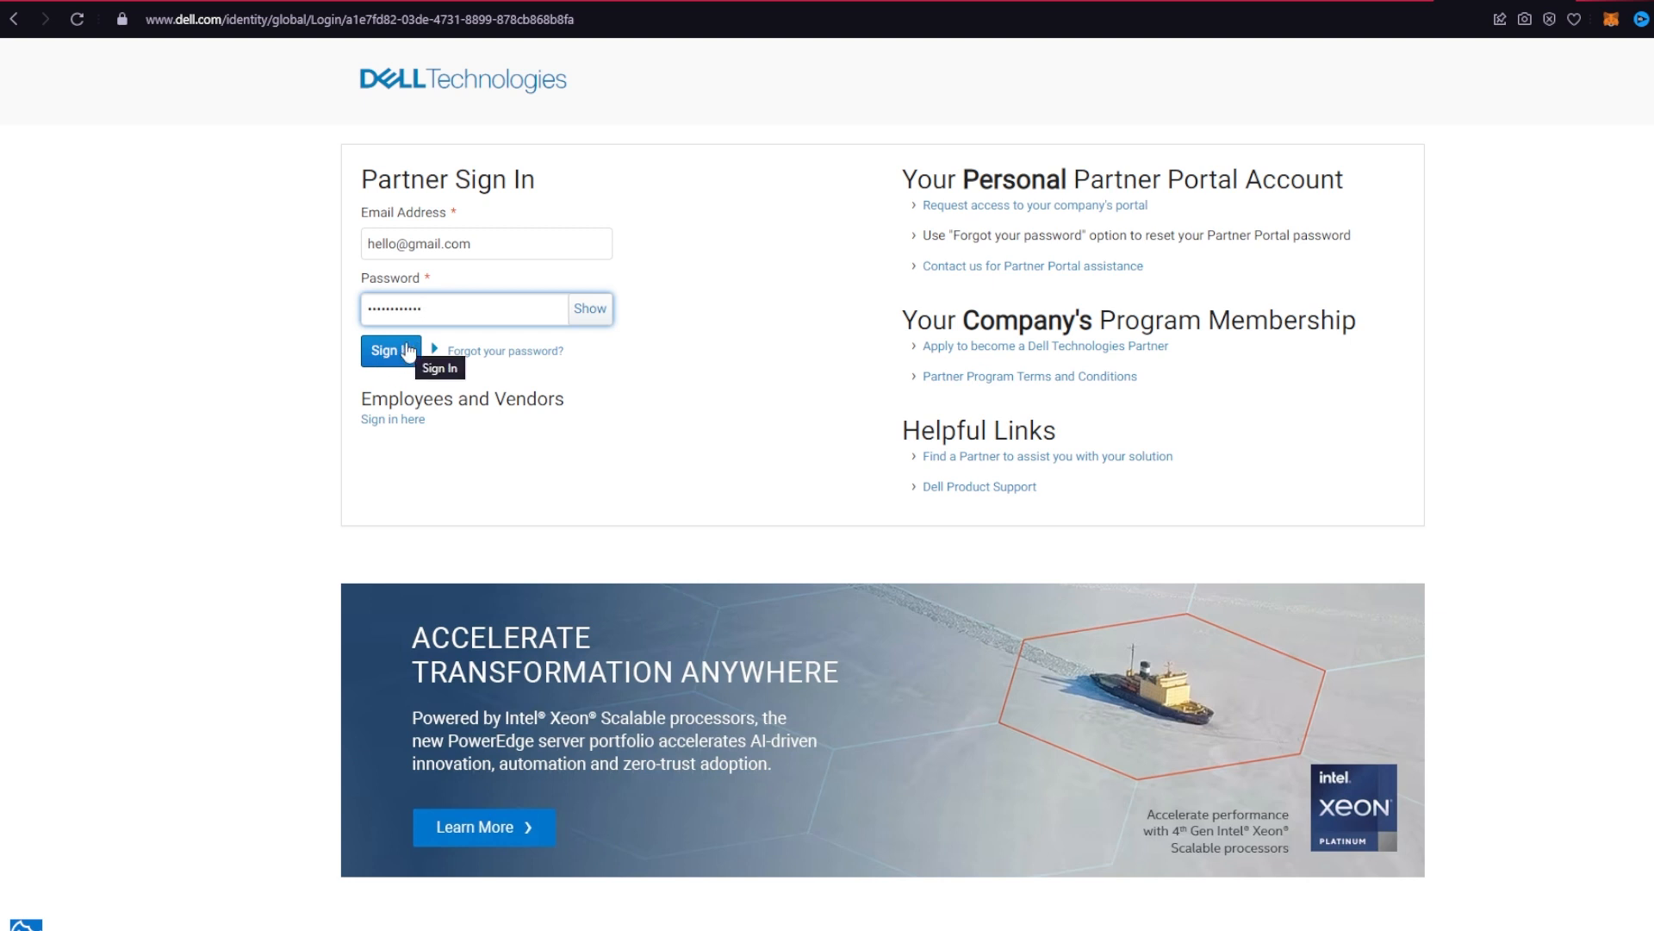